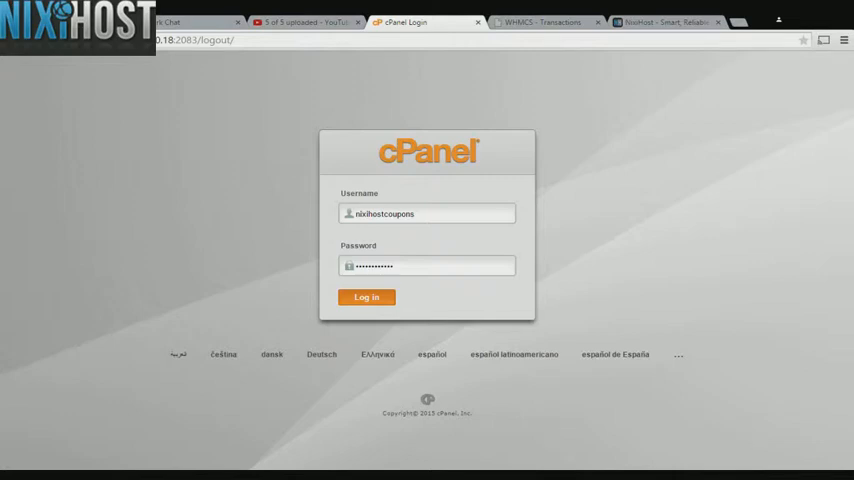
Log in to the cPanel hosting account to reach the dashboard.
click(366, 296)
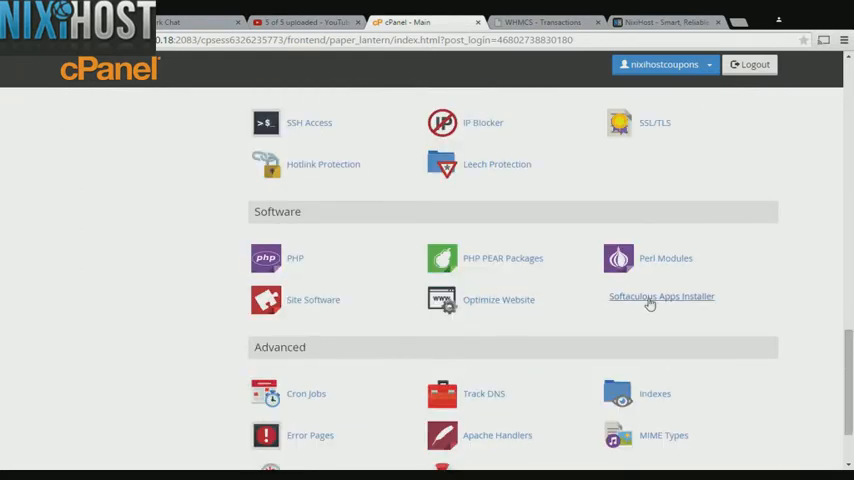
Launch Softaculous Apps Installer and go to Tiki Wiki CMS Groupware under Portals/CMS.
click(660, 296)
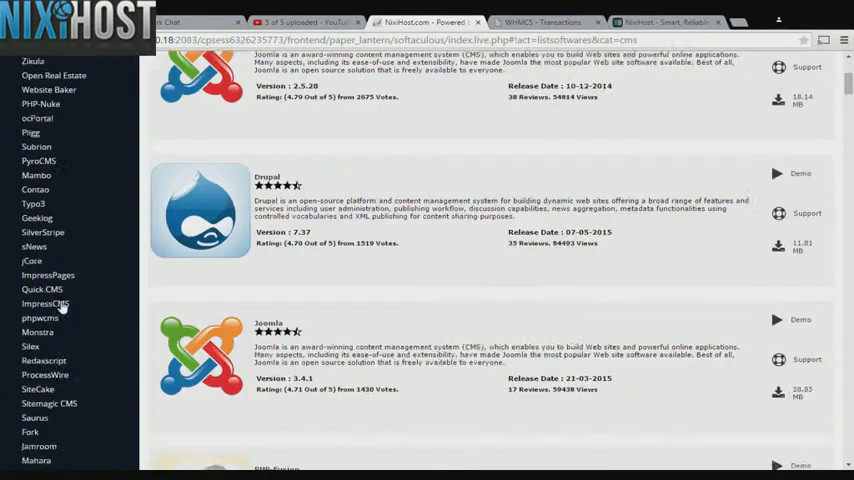
scroll(down, 3)
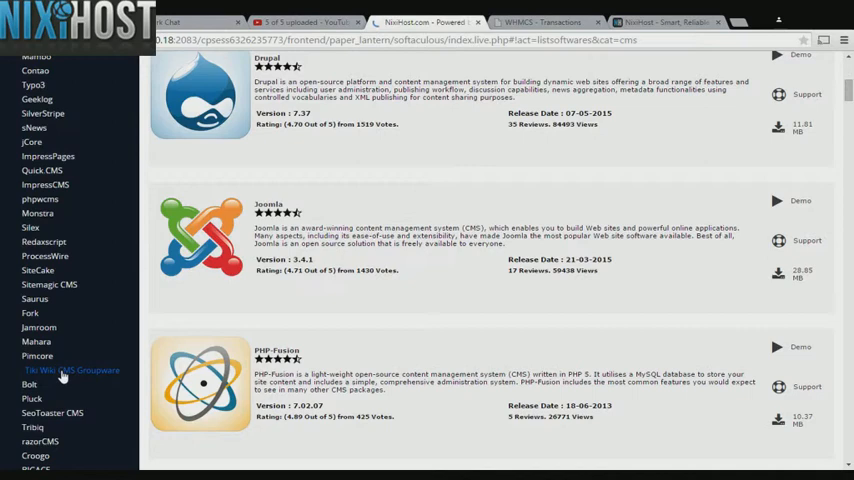
click(72, 370)
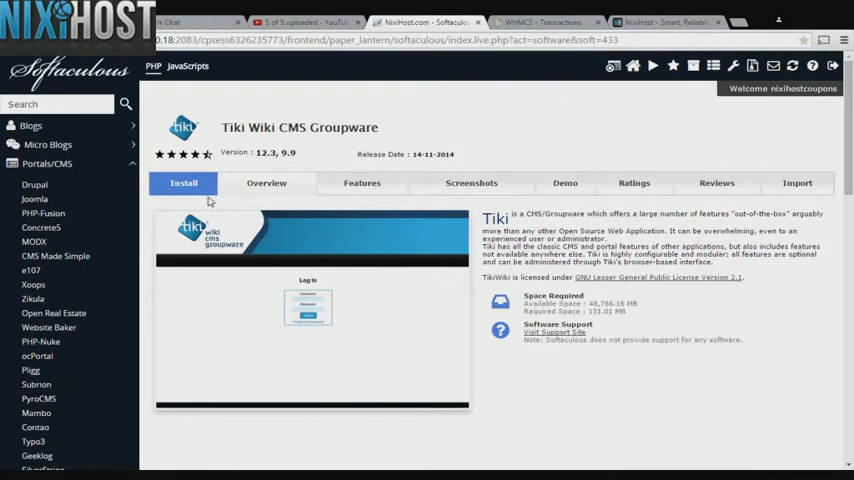
click(184, 184)
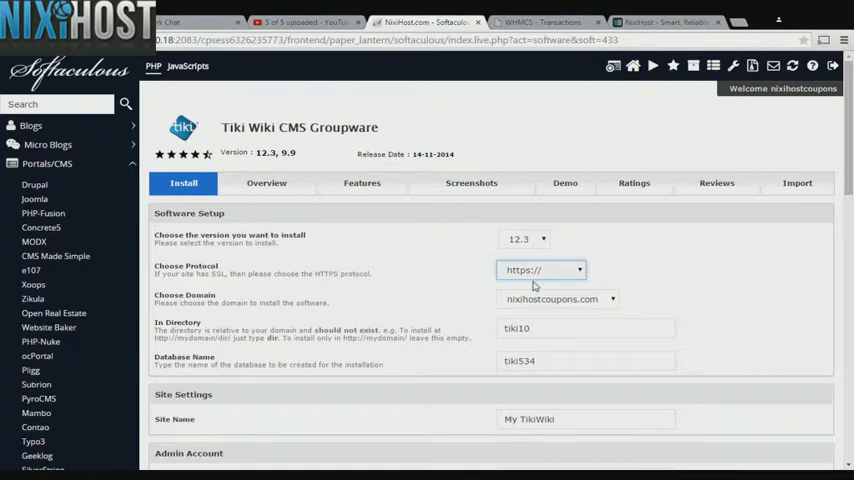
click(540, 268)
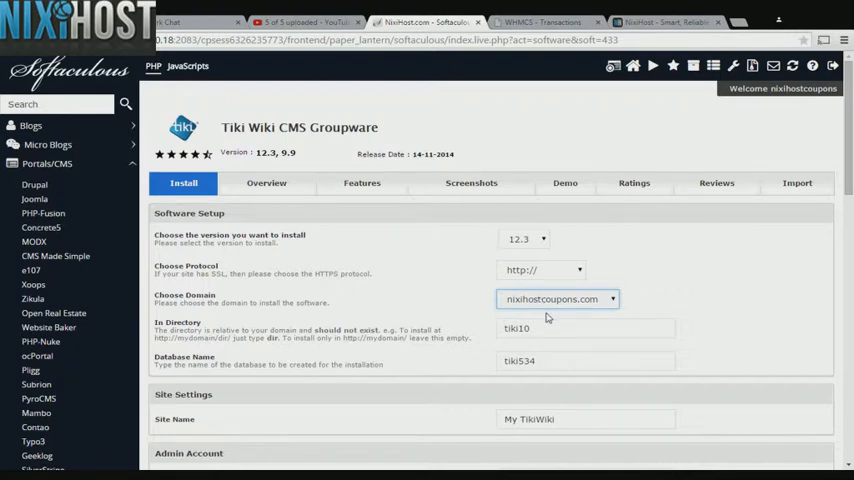
click(584, 328)
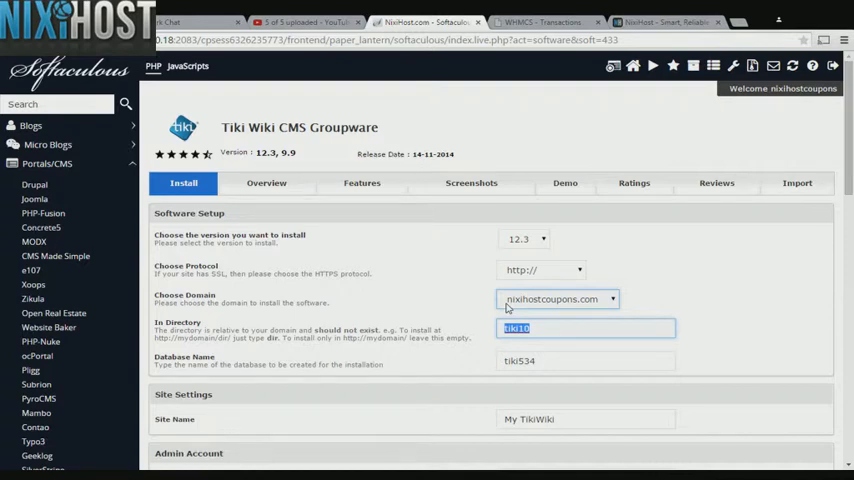
scroll(down, 3)
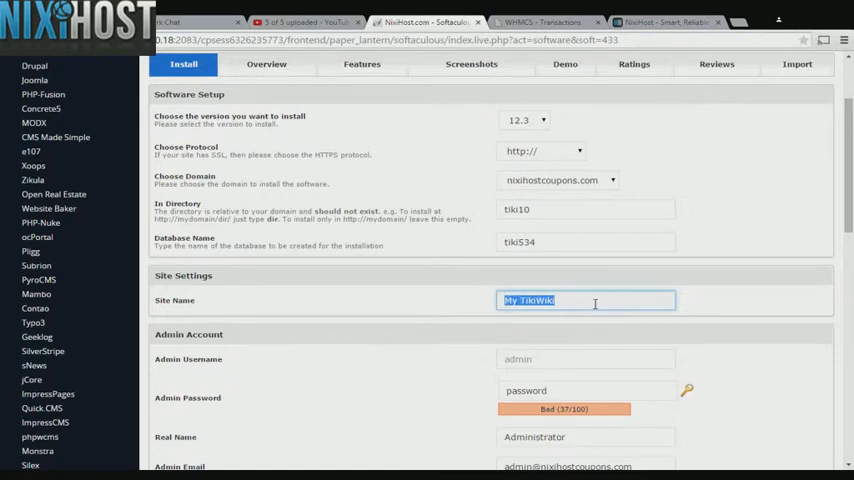
scroll(down, 3)
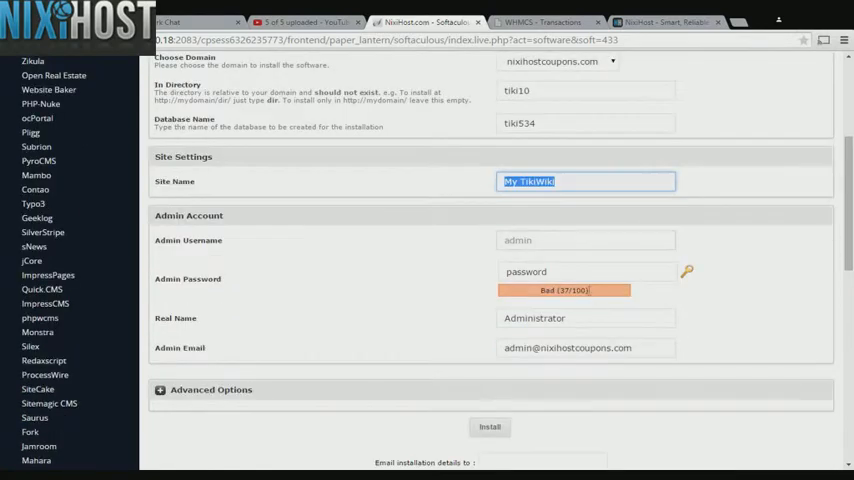
click(584, 240)
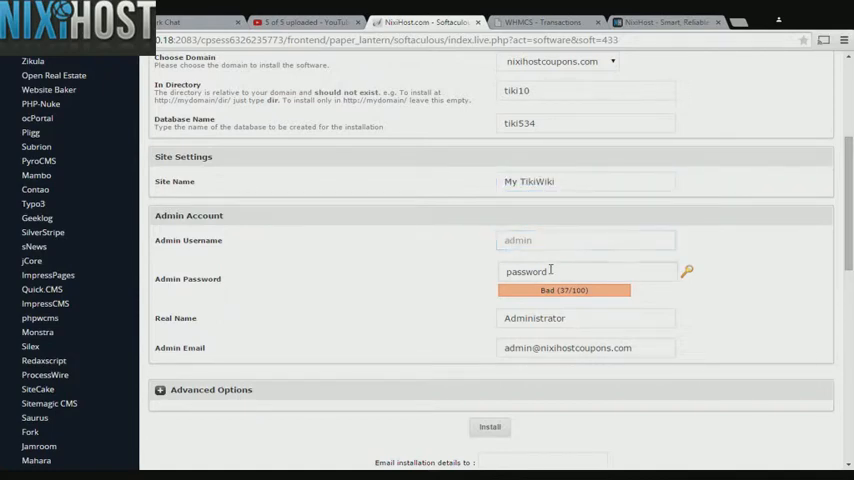
click(584, 272)
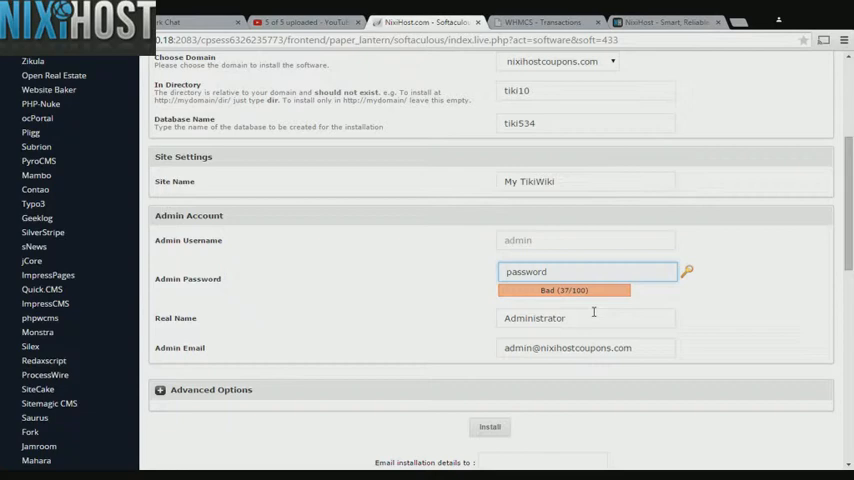
double_click(534, 318)
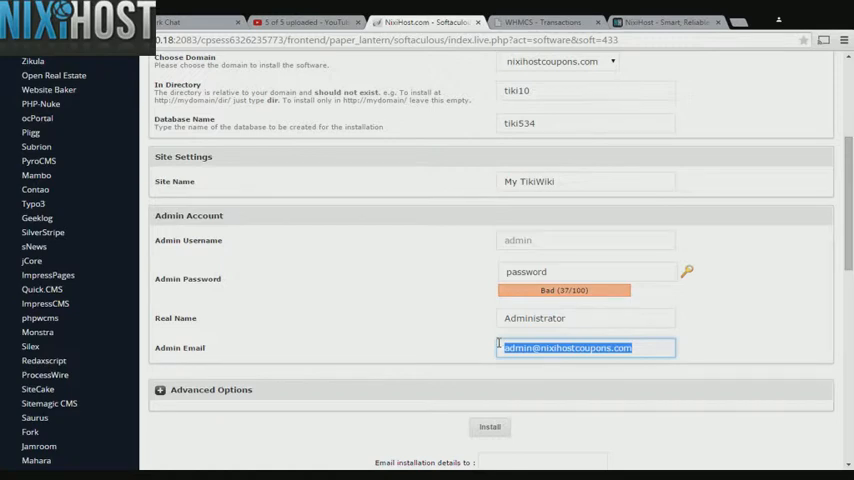
scroll(down, 3)
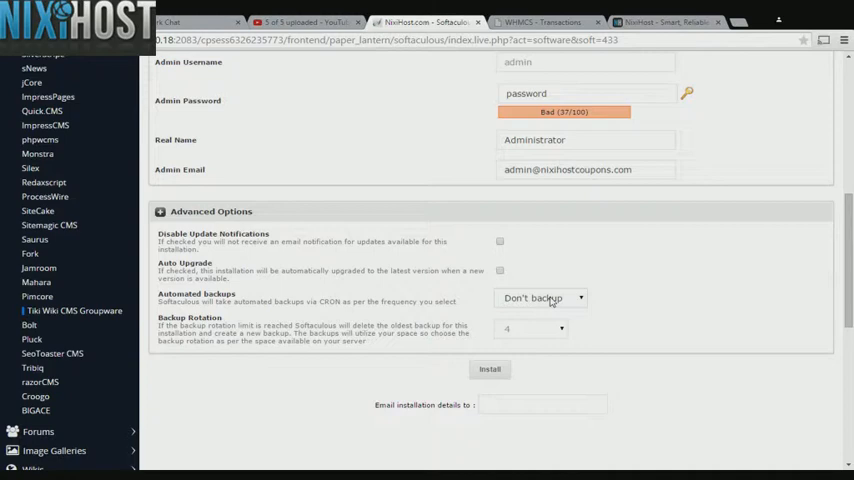
Set Automated Backups to Once a day and submit the Tiki Wiki installation.
click(544, 296)
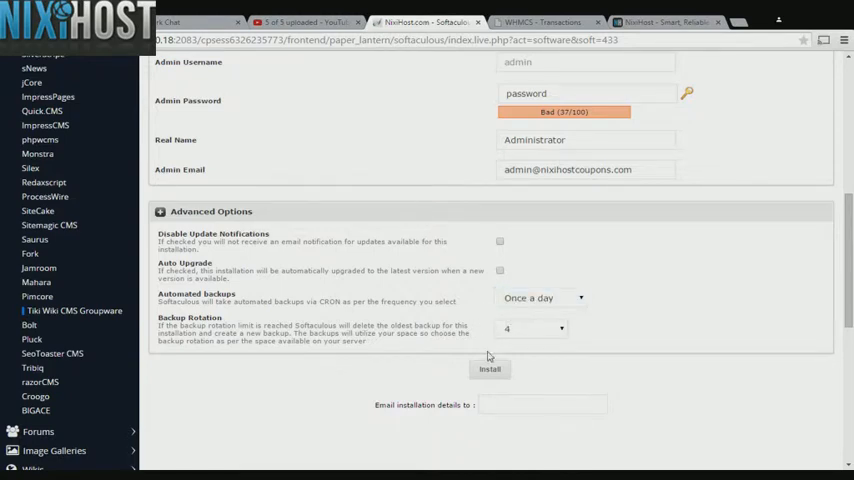
scroll(down, 3)
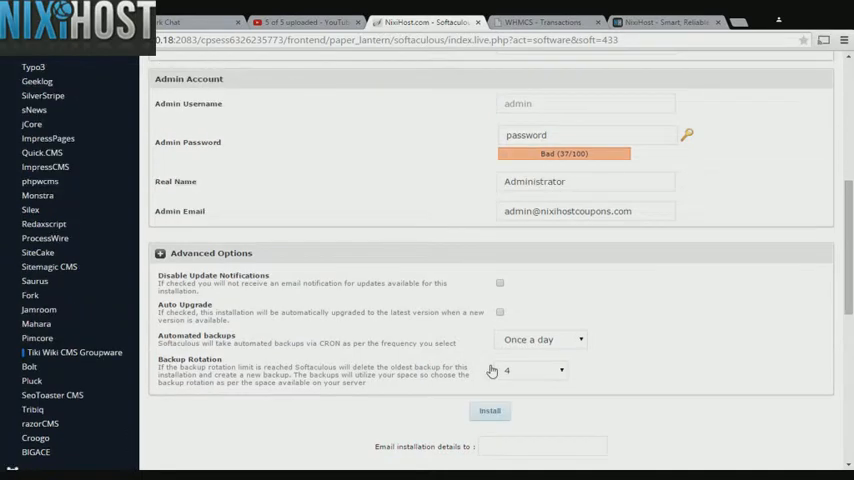
click(488, 410)
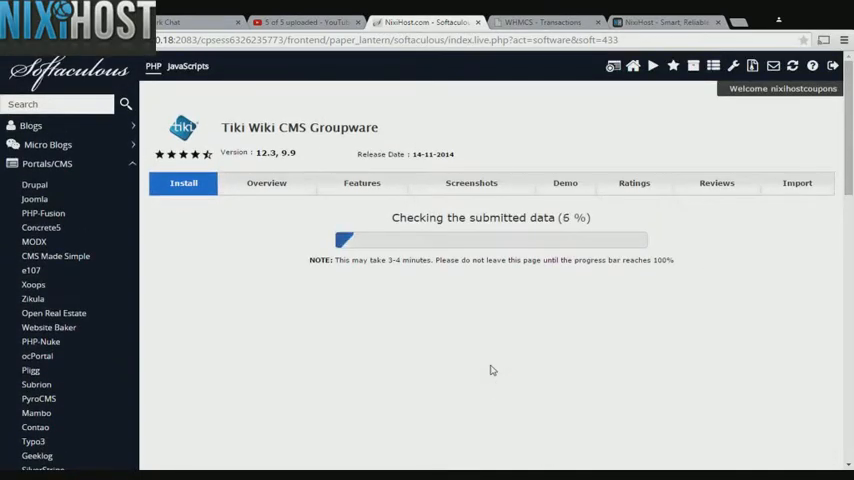